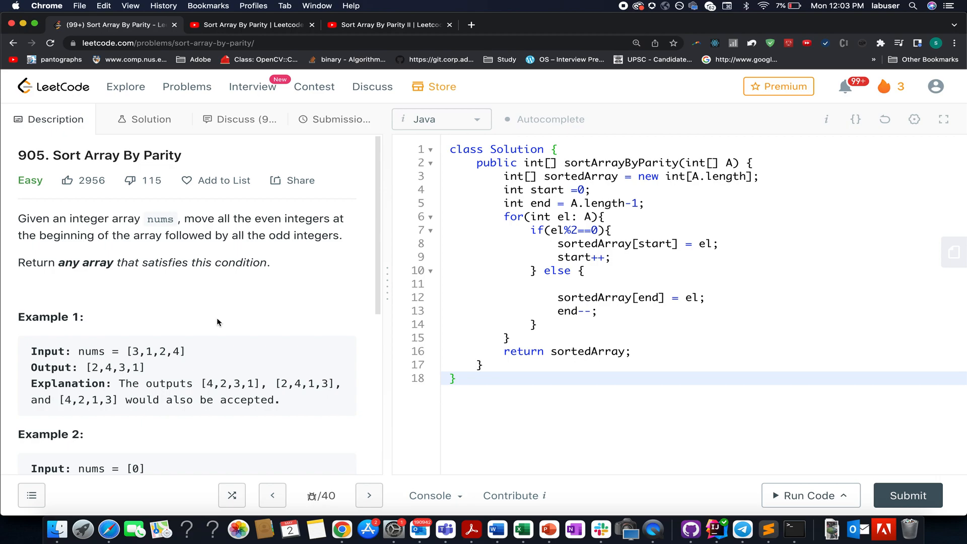
# Bring up the 'Sort Array By Parity | Leetcode 905' video tab, paused at 0:22 on the two-pointer slide.
pyautogui.doubleClick(117, 155)
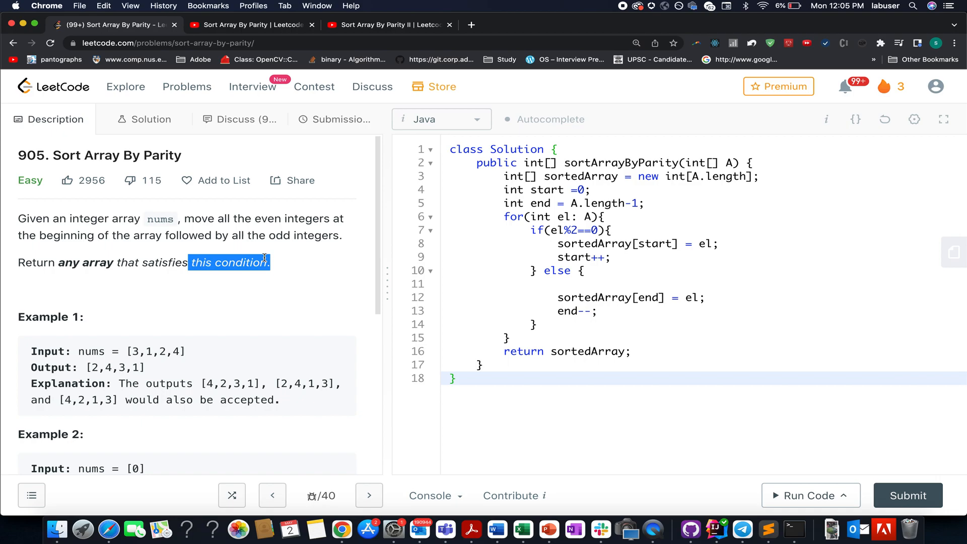
pyautogui.click(252, 24)
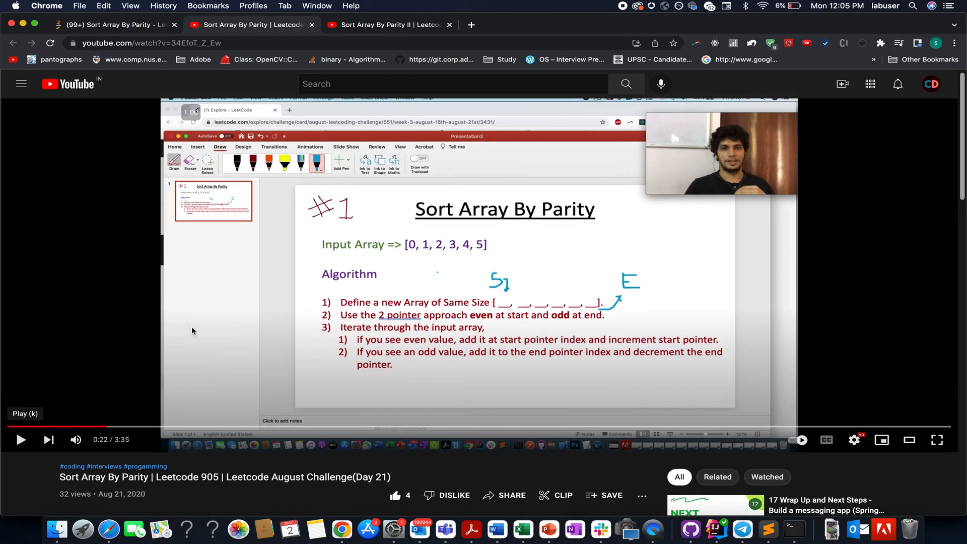
pyautogui.doubleClick(135, 493)
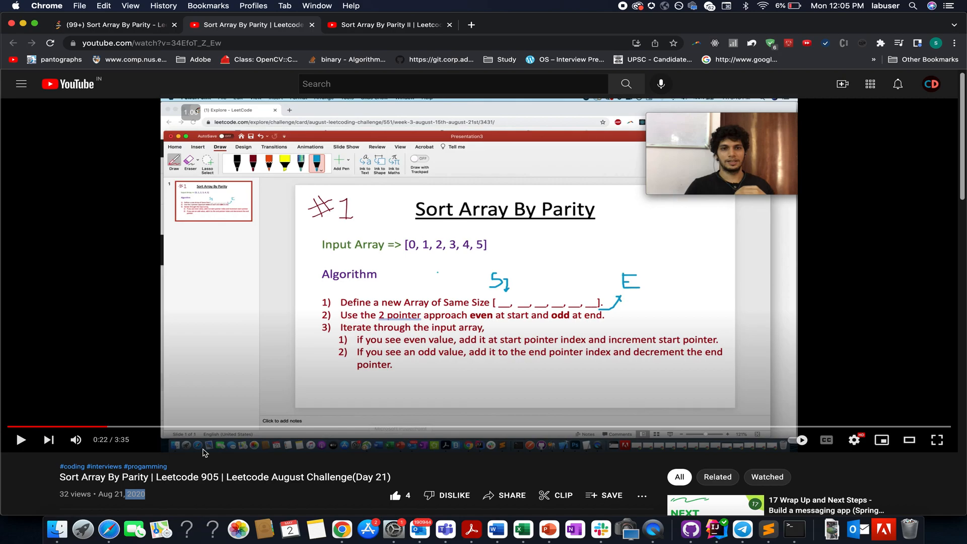
pyautogui.moveTo(688, 427)
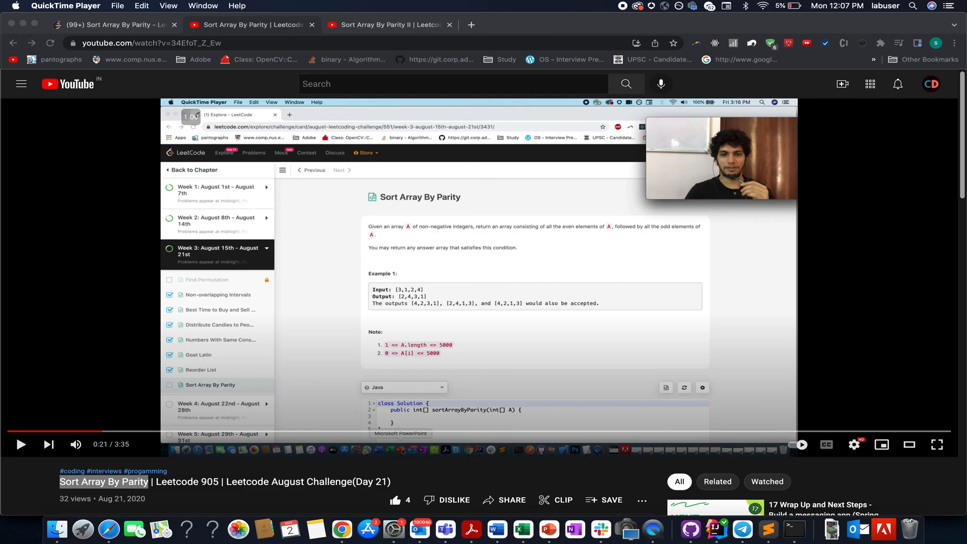
pyautogui.moveTo(422, 67)
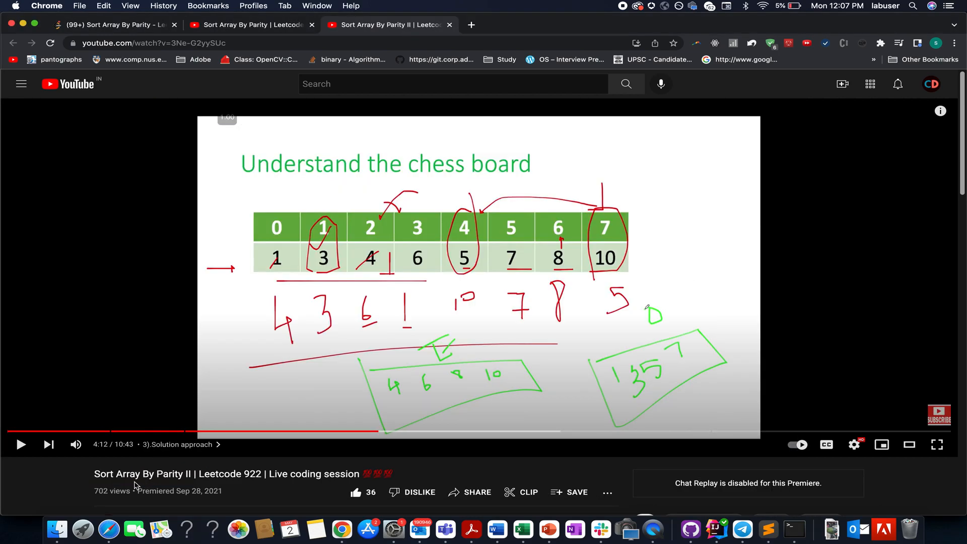
# Highlight part of the 'Sort Array By Parity II | Leetcode 922' video title.
pyautogui.moveTo(123, 473); pyautogui.dragTo(247, 473)
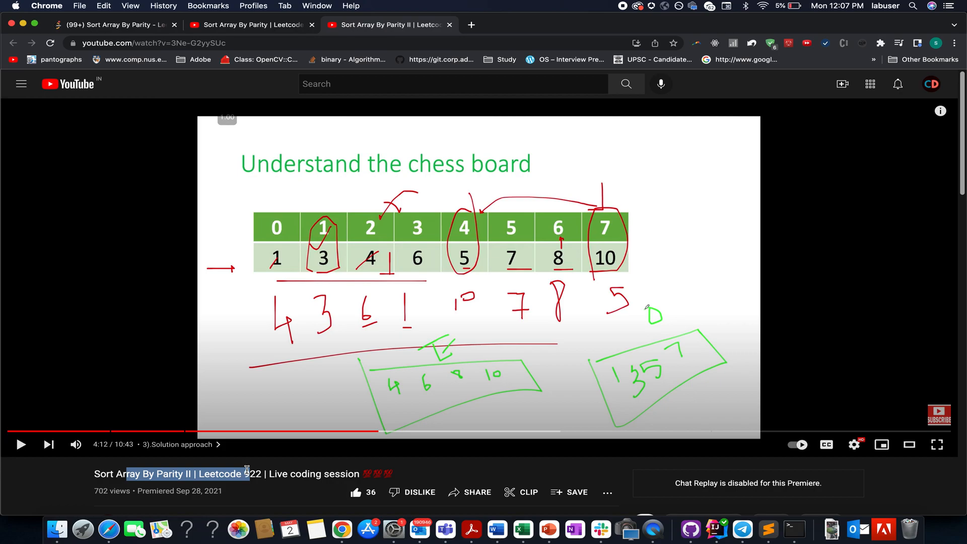
pyautogui.moveTo(402, 240)
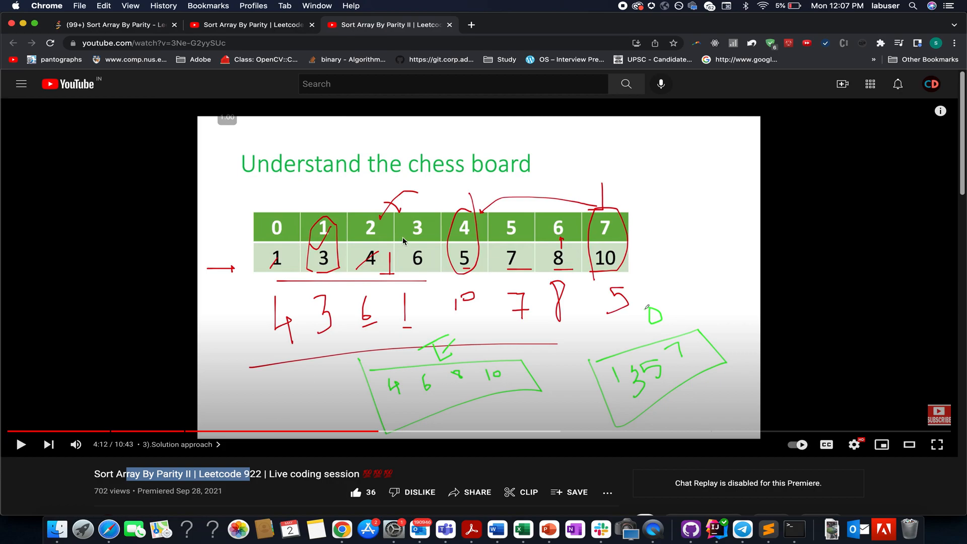